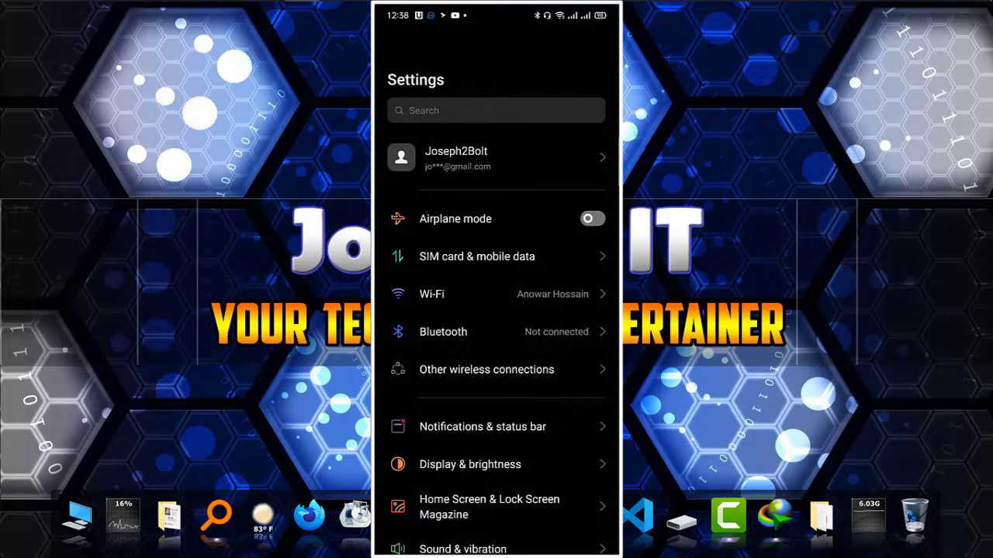
Go to Additional settings and into the Keyboard & input method settings
scroll("down", 3)
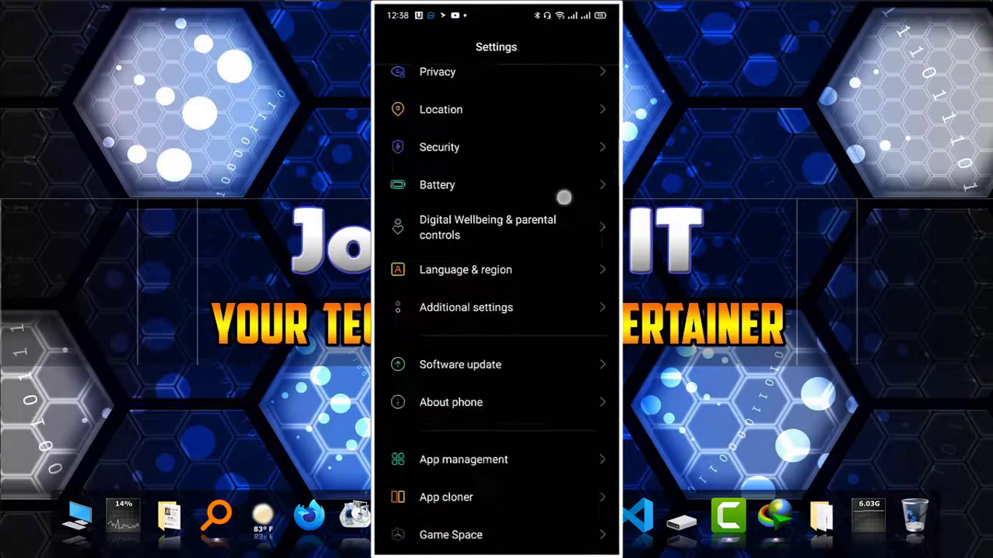
left_click(465, 308)
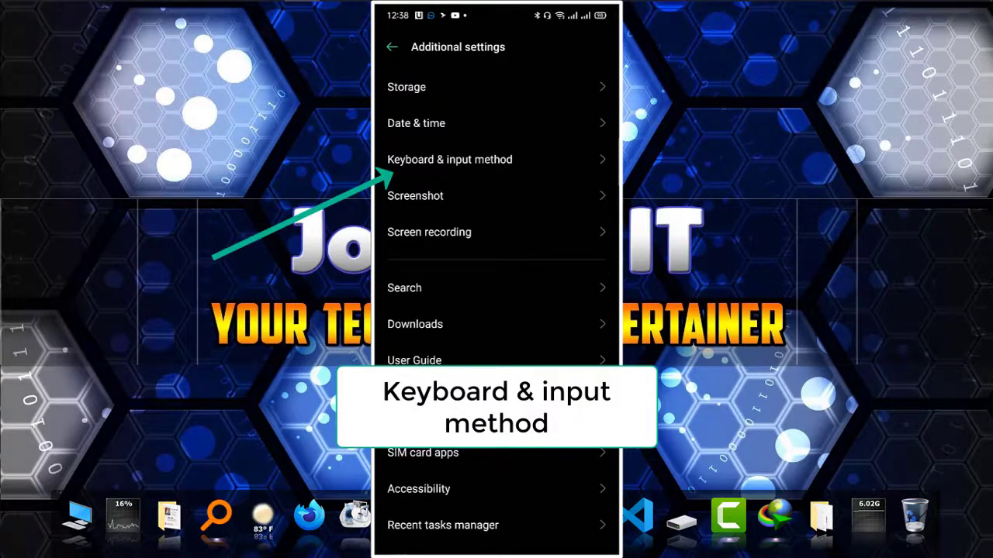
left_click(449, 159)
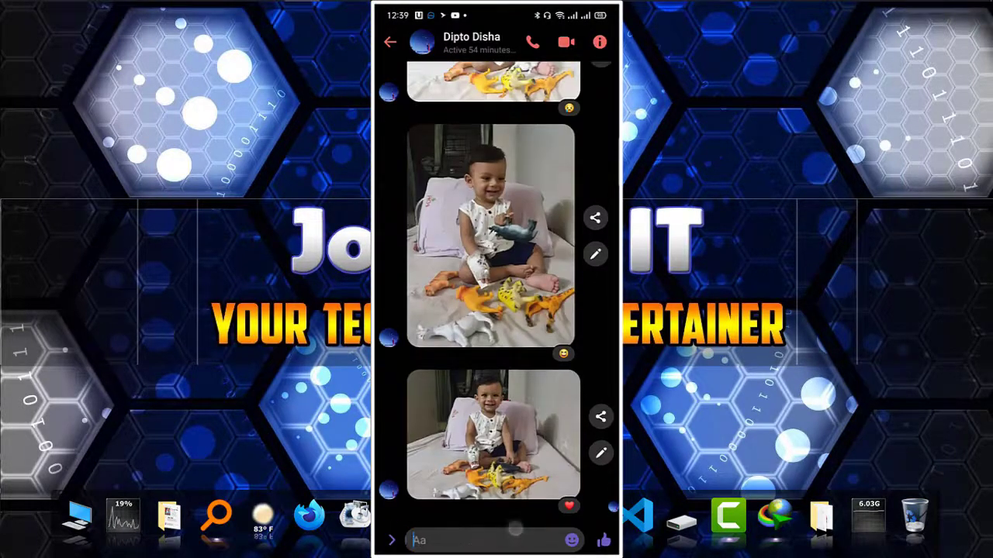
Type the umlaut letters Ä and Ö into the Messenger chat's Aa field
left_click(481, 540)
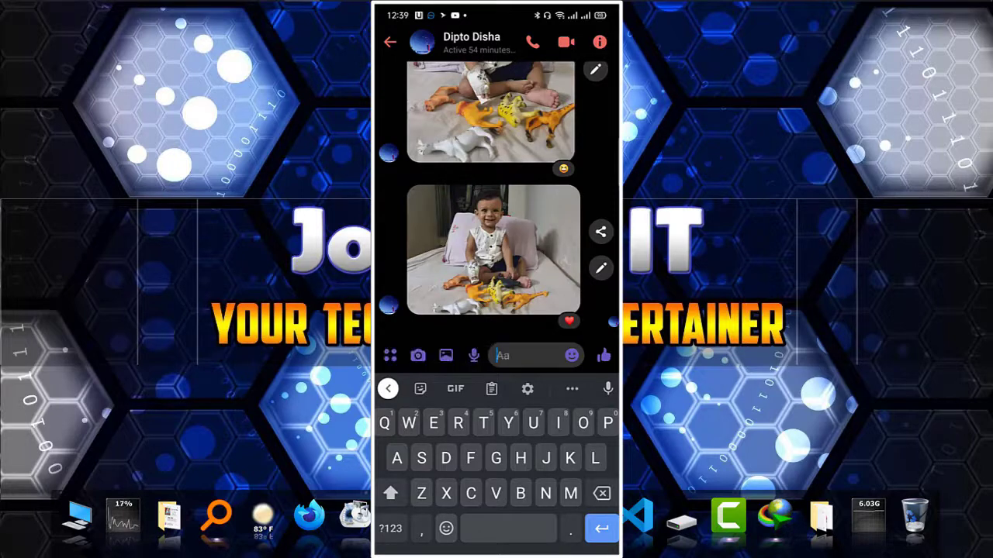
left_click(395, 458)
type("ÄÖ")
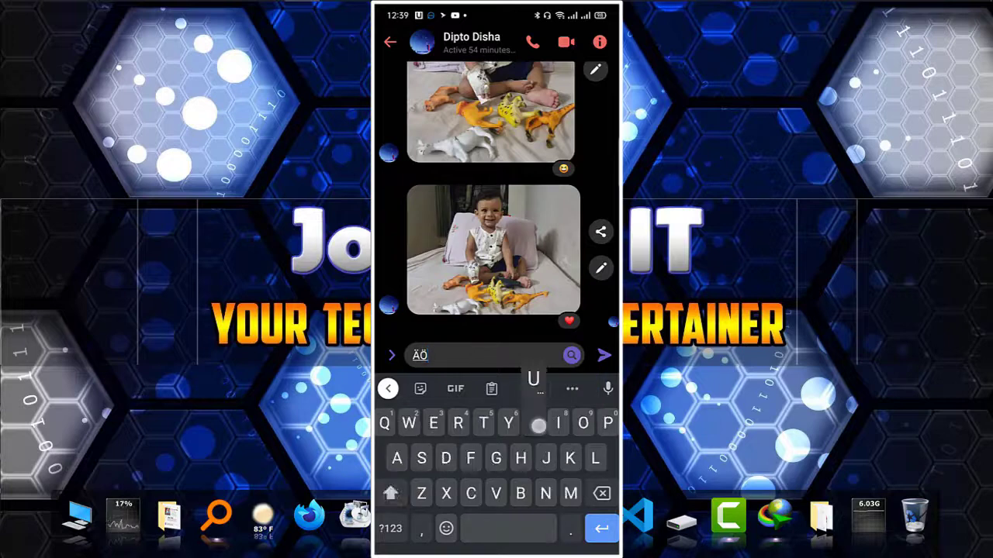
Add Ü and ß to the Messenger message via long-press on Gboard
left_click(533, 422)
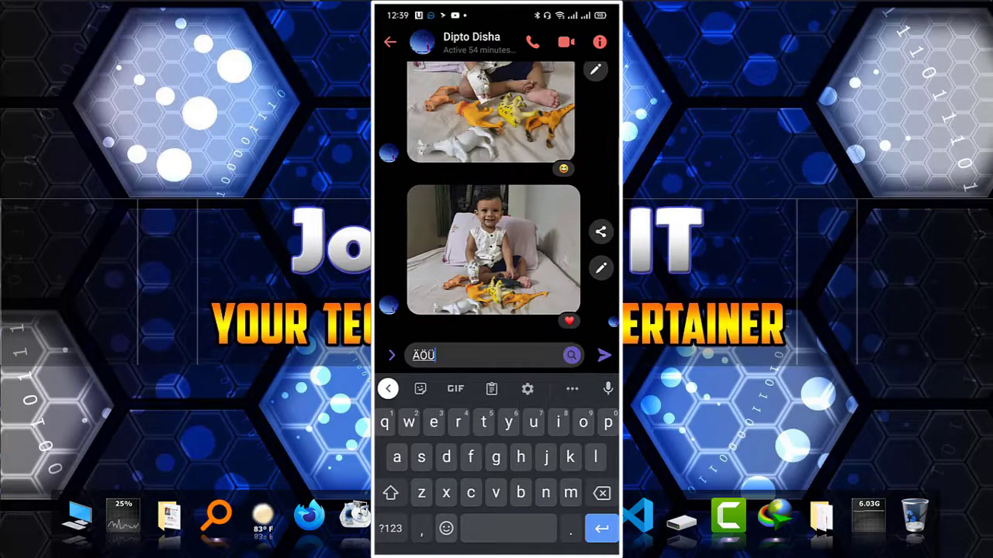
left_click(421, 456)
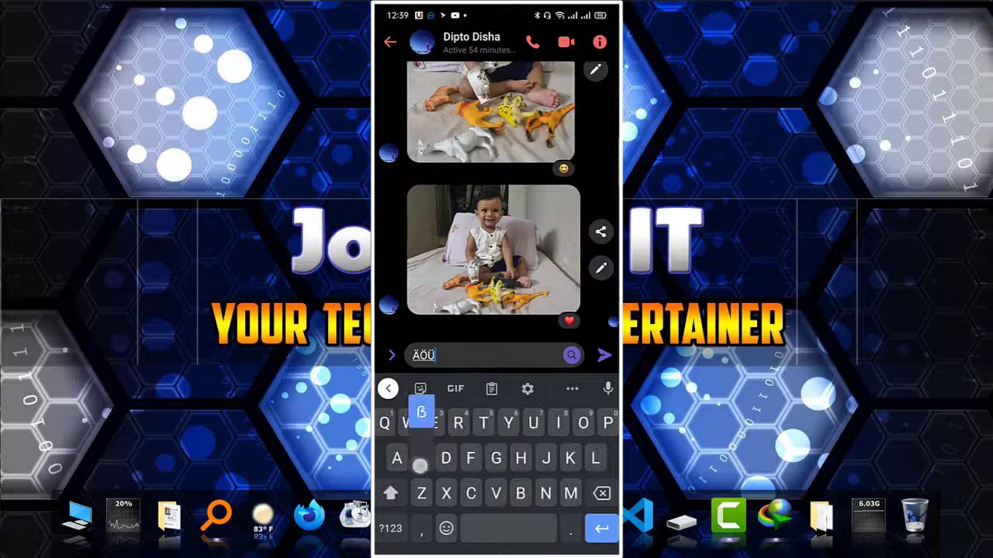
left_click(421, 411)
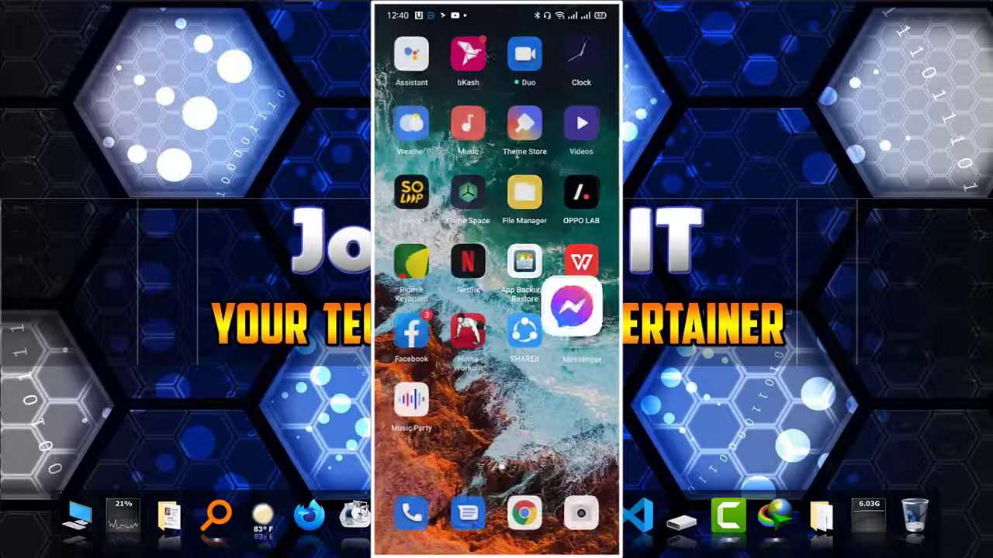
Start a new Messages chat, searching 's' and choosing the first contact
left_click(468, 514)
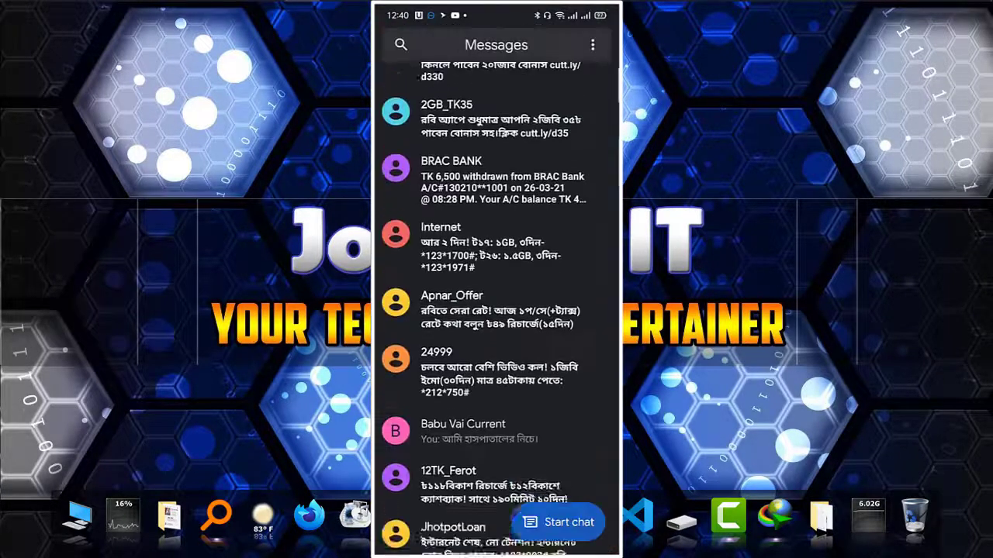
scroll("down", 3)
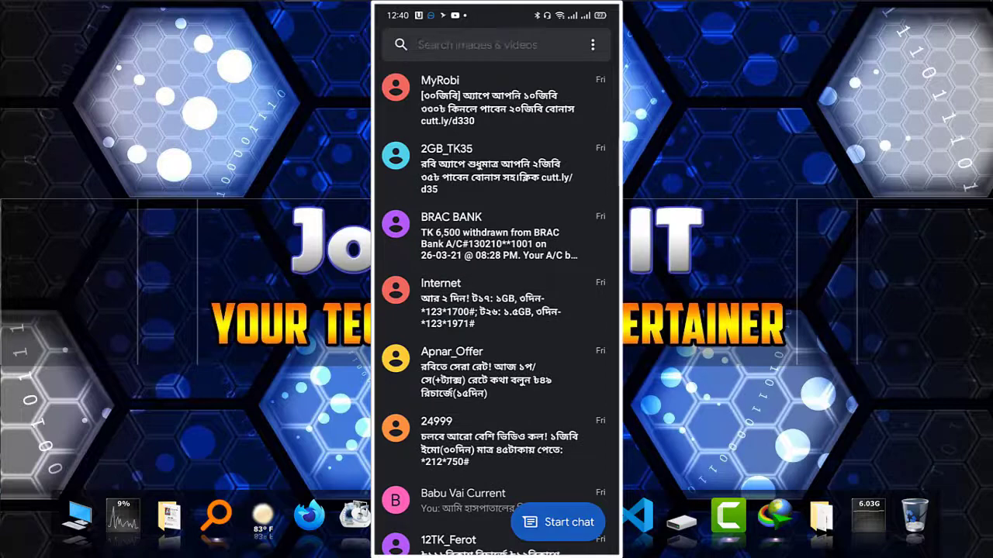
left_click(557, 522)
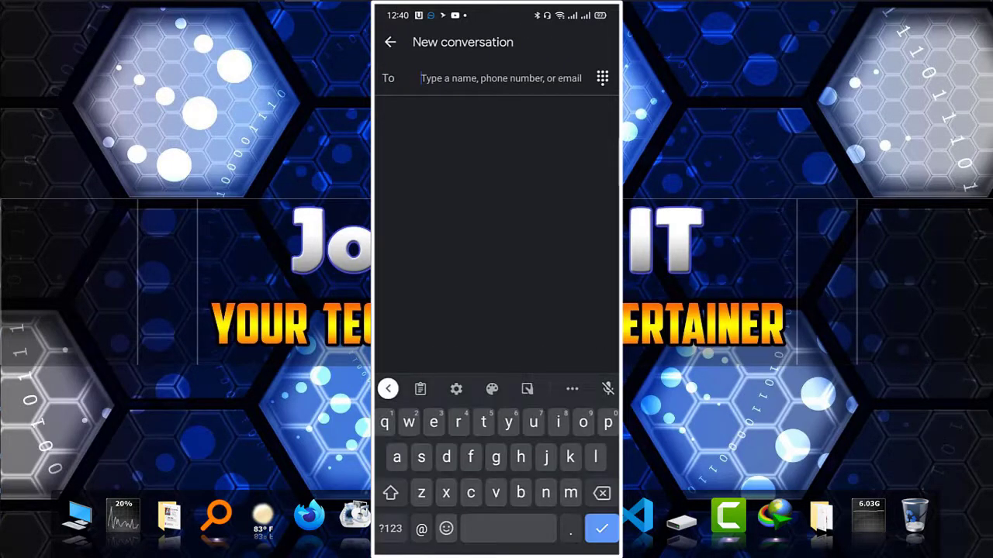
type("s")
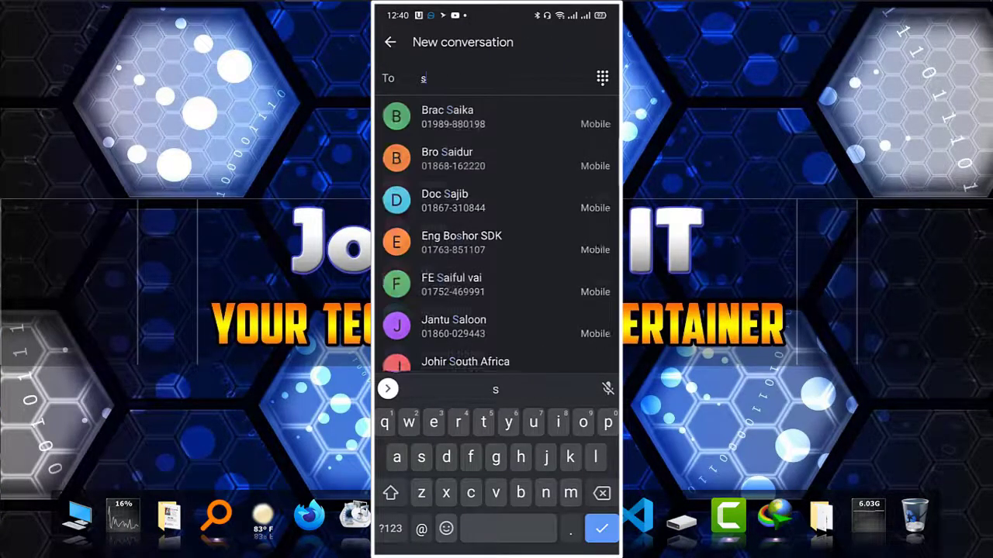
left_click(447, 116)
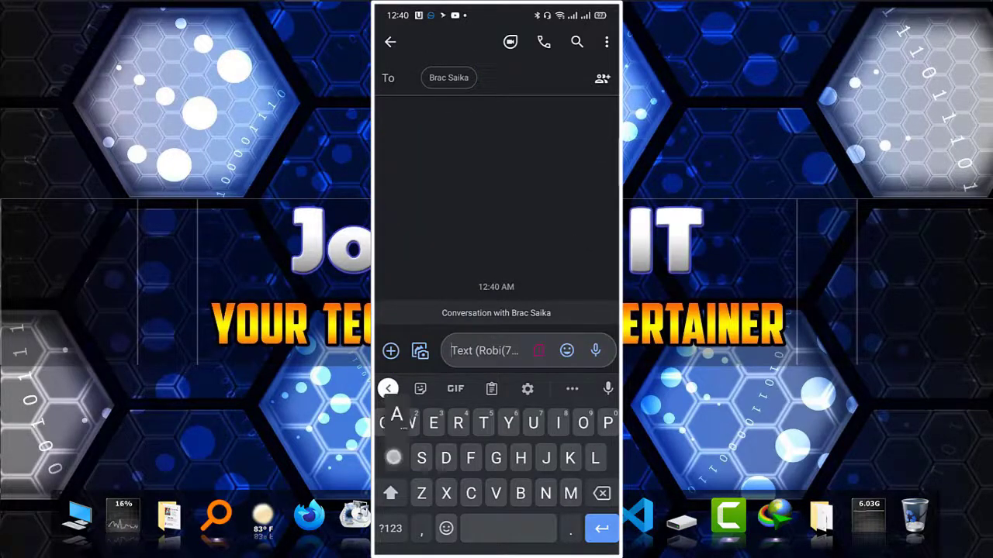
Type 'Äö' in the new conversation, then go home and swipe through app pages
left_click(397, 423)
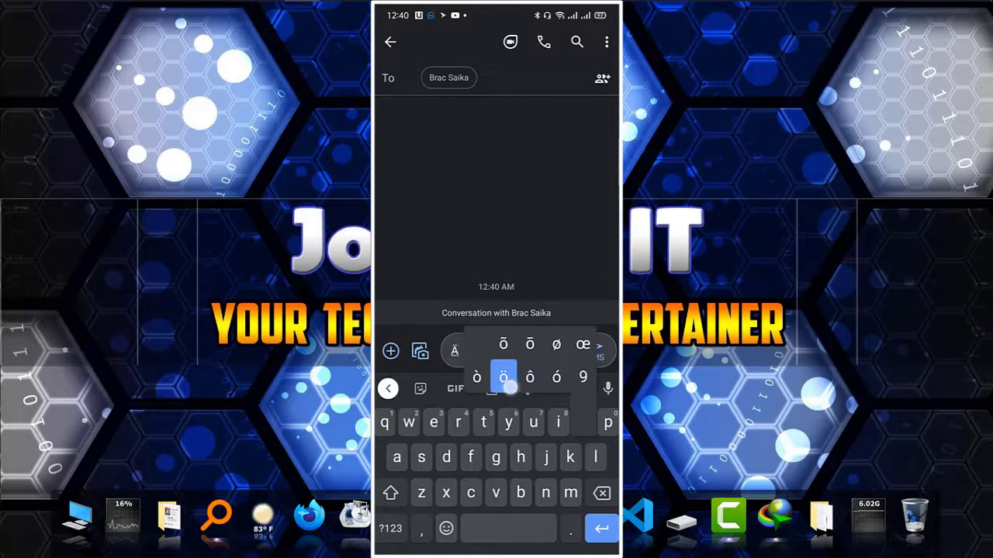
left_click(503, 378)
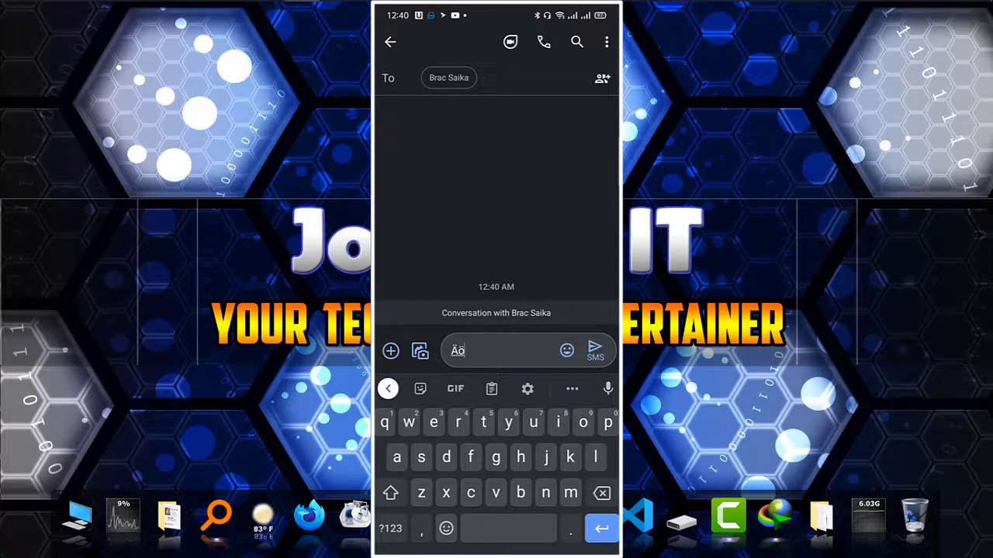
left_click(446, 457)
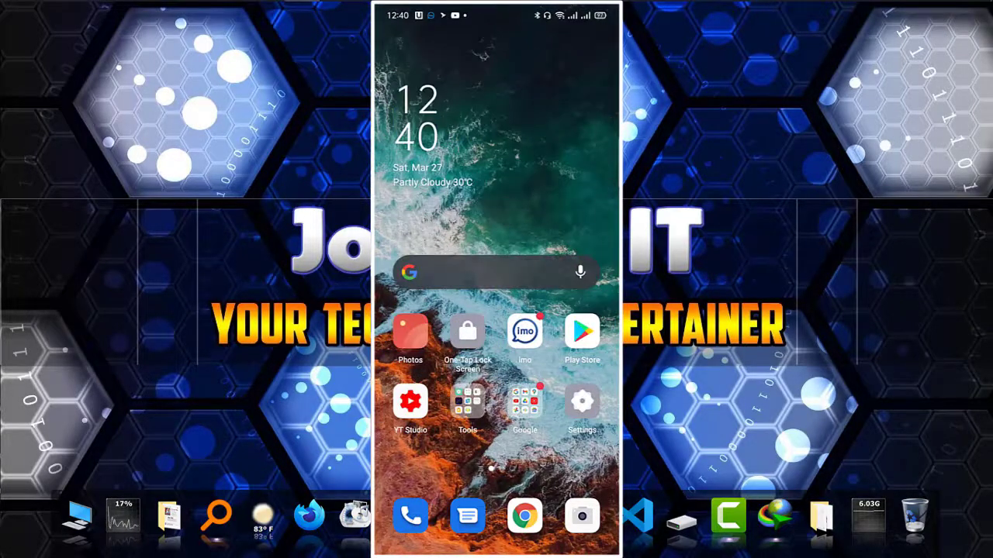
scroll("left", 3)
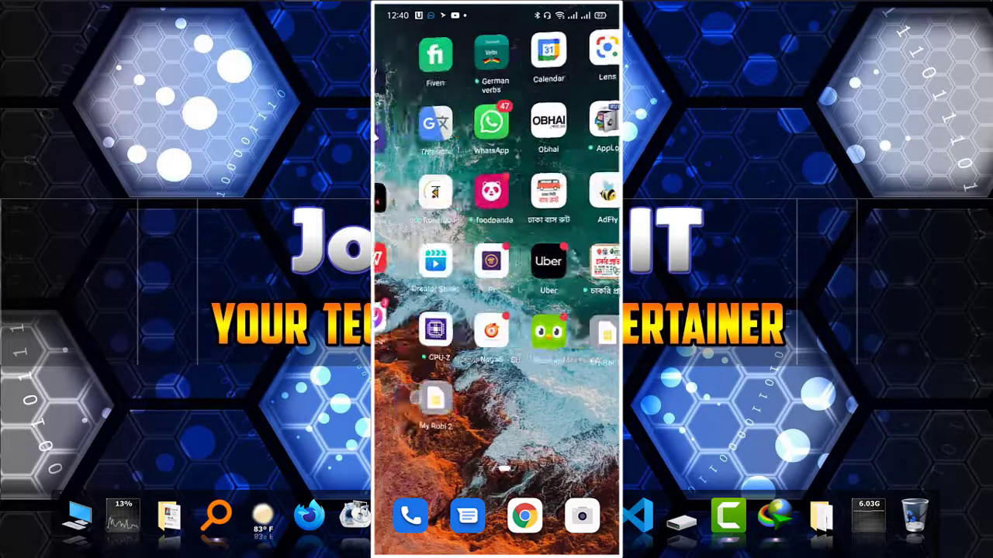